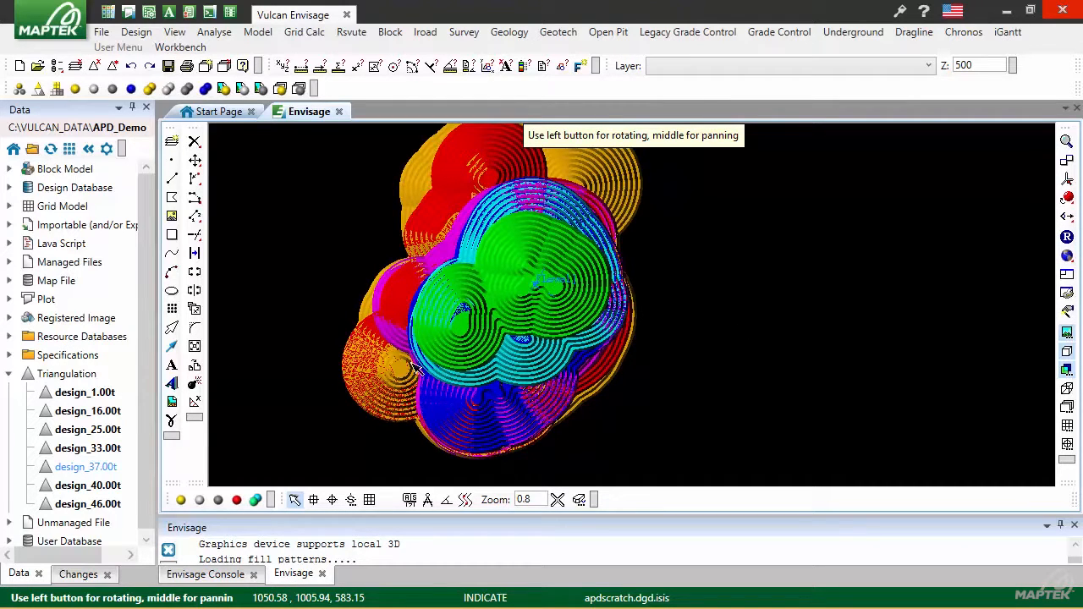
mouse_move(504, 440)
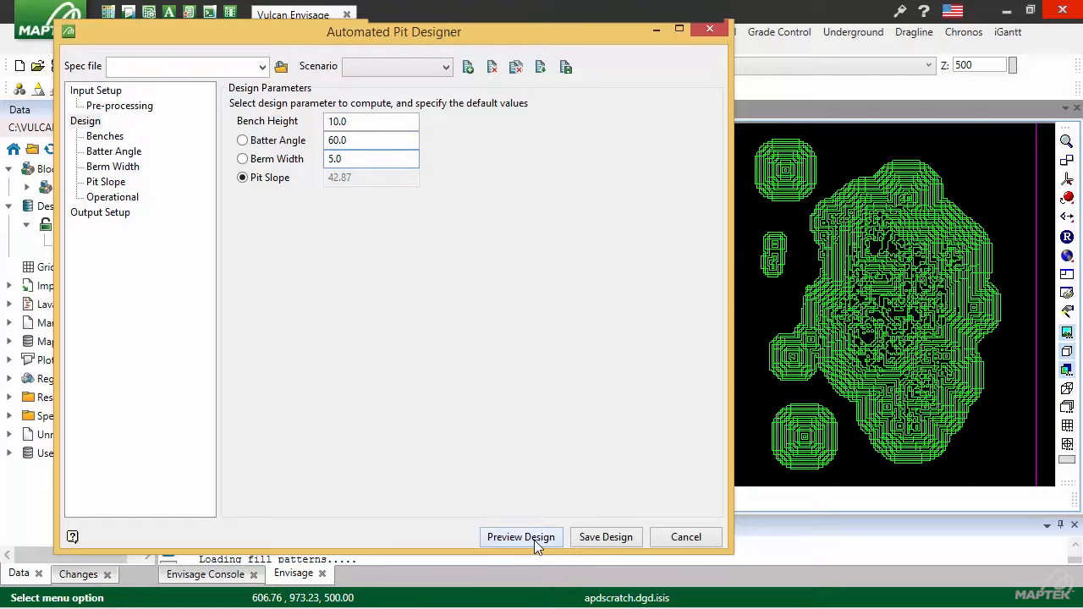
Preview the pit design shells and orbit the view to inspect them
click(521, 537)
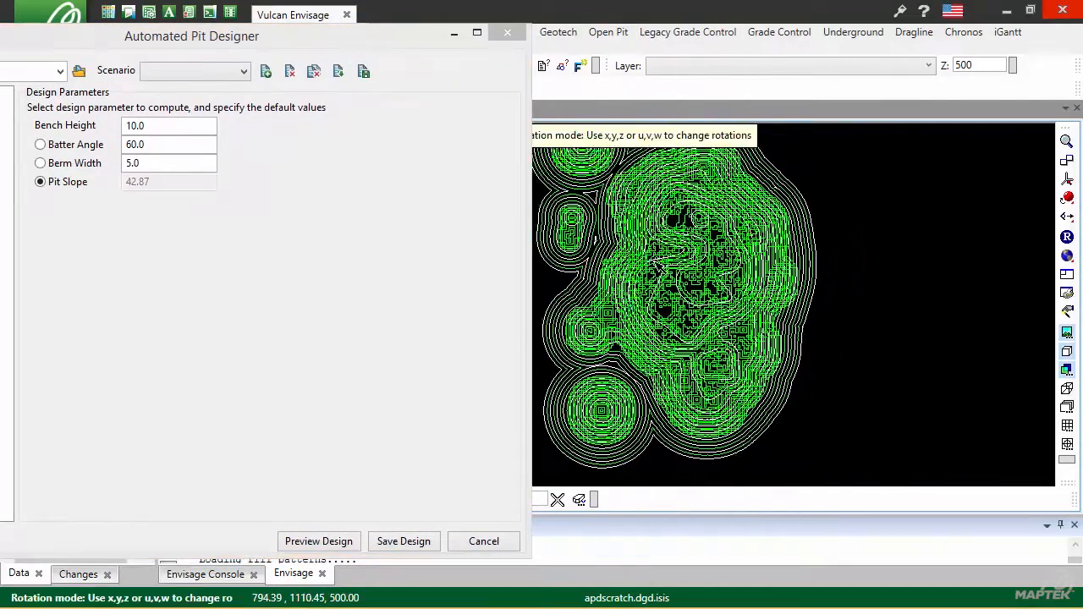
drag(677, 254, 677, 236)
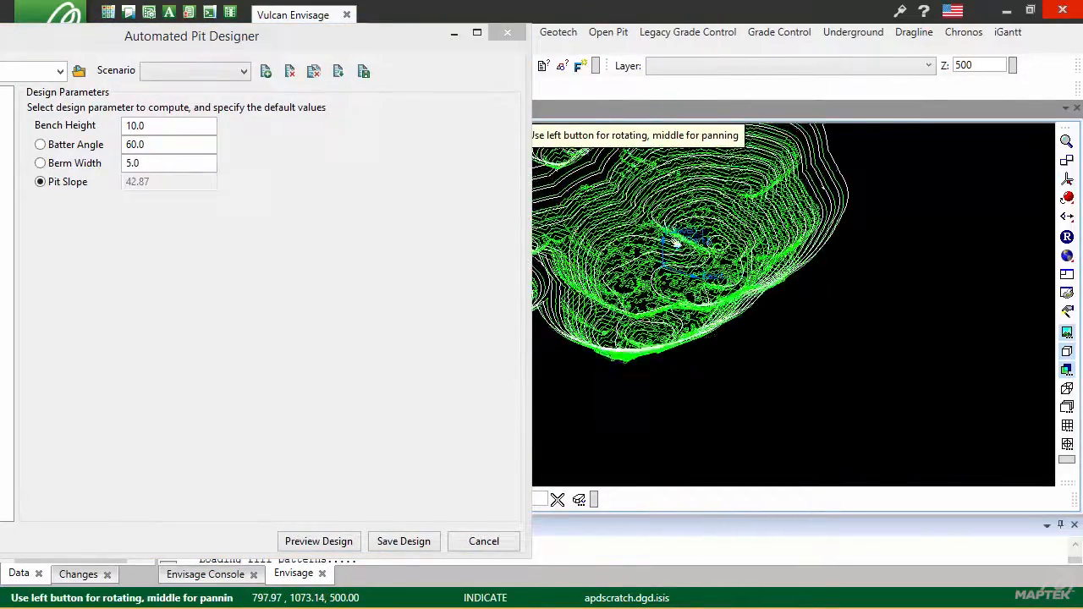
drag(677, 246, 819, 303)
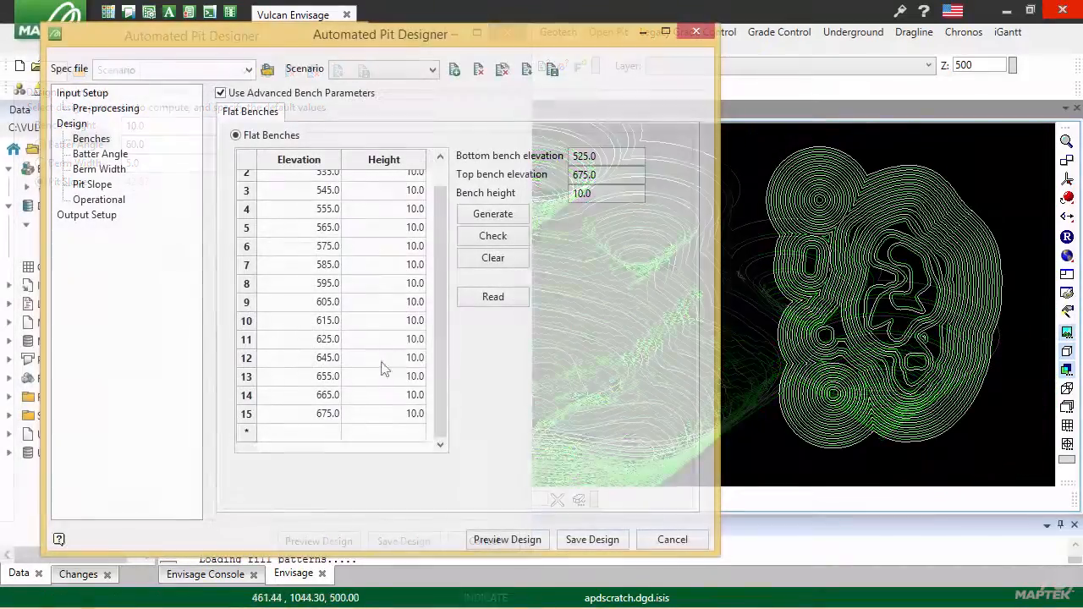
Set the 625 bench height to 20 and open the batter angle settings
click(384, 340)
text(20)
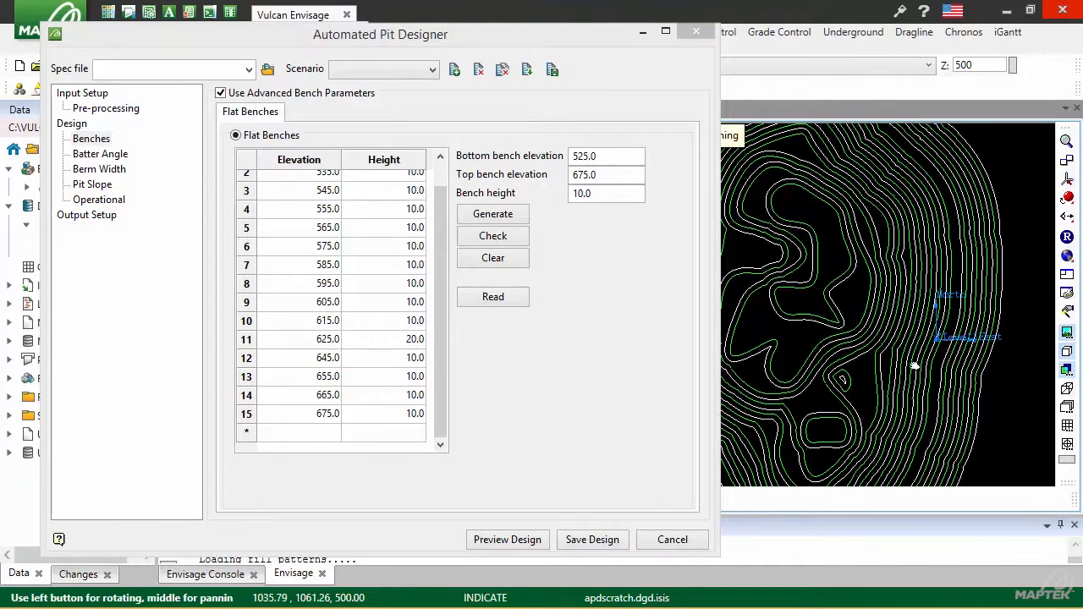
click(99, 153)
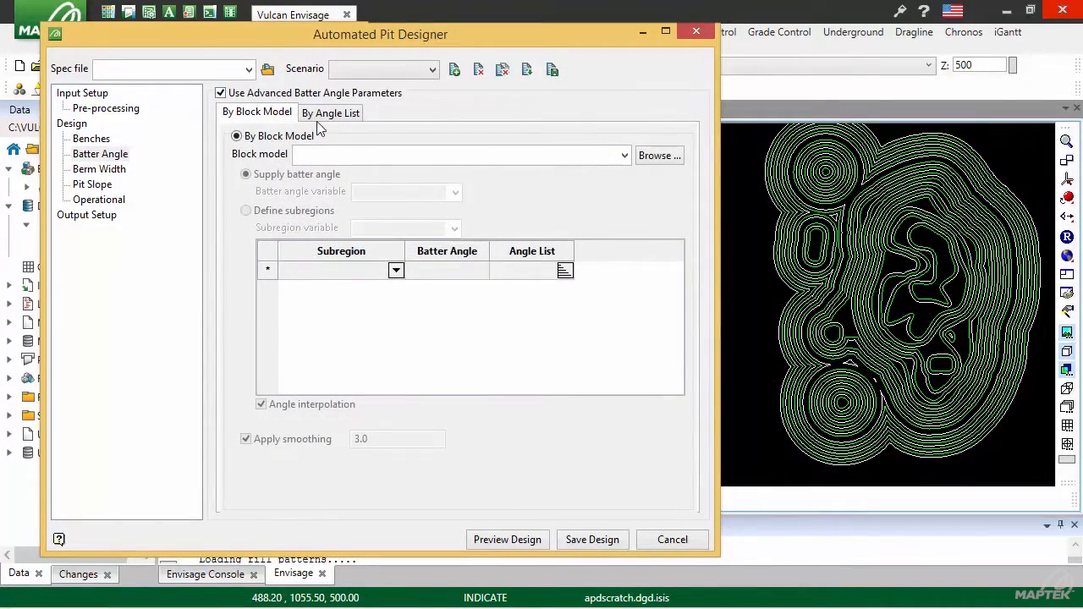
Use block model fewpits.bmf for batter angles, with rocktype subregions starting with dfando
click(457, 155)
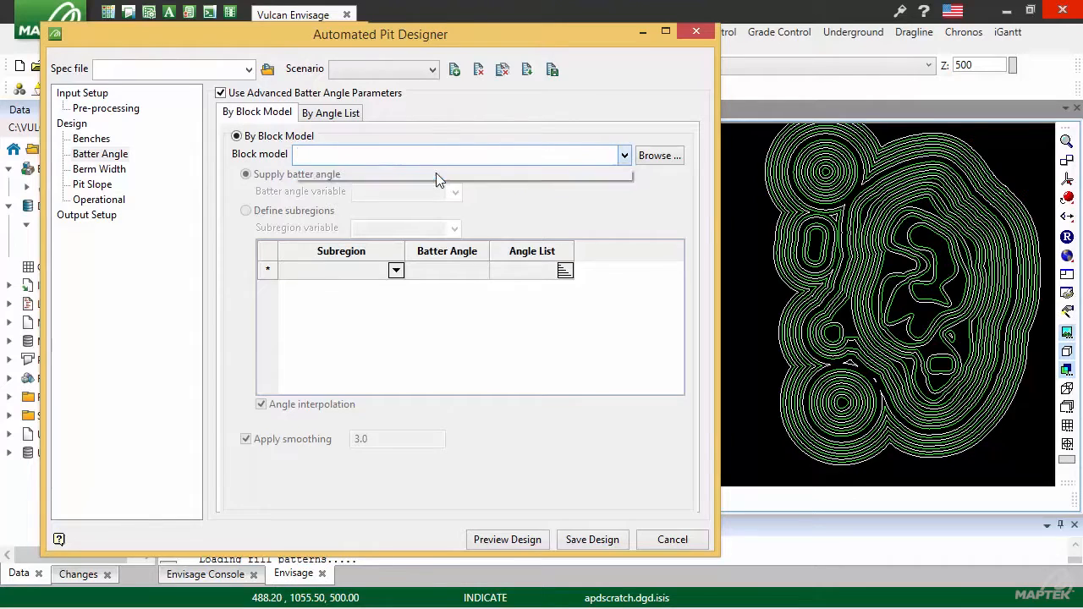
click(456, 191)
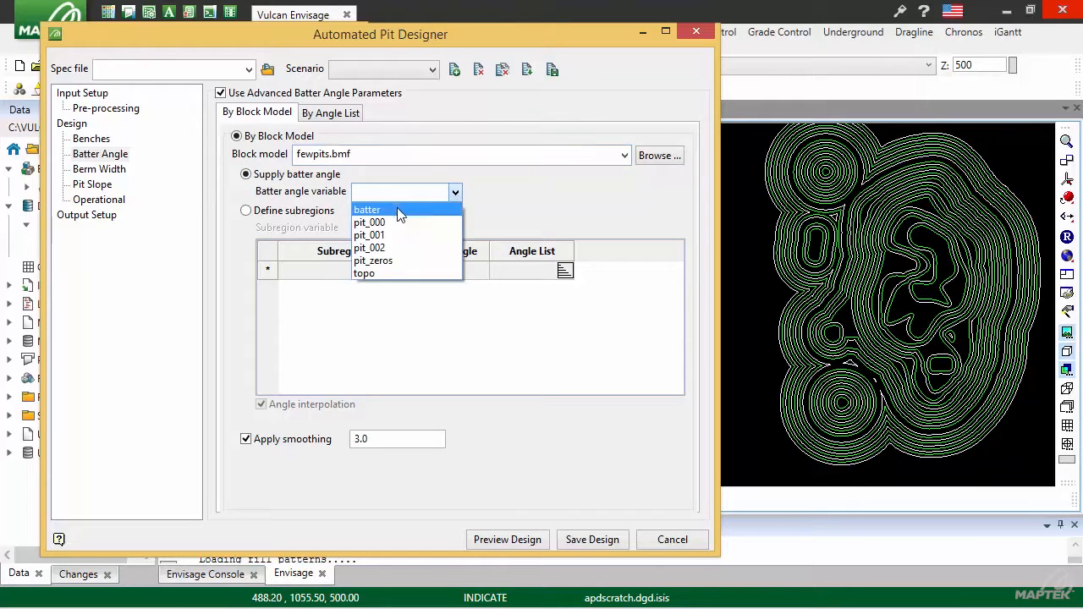
click(367, 209)
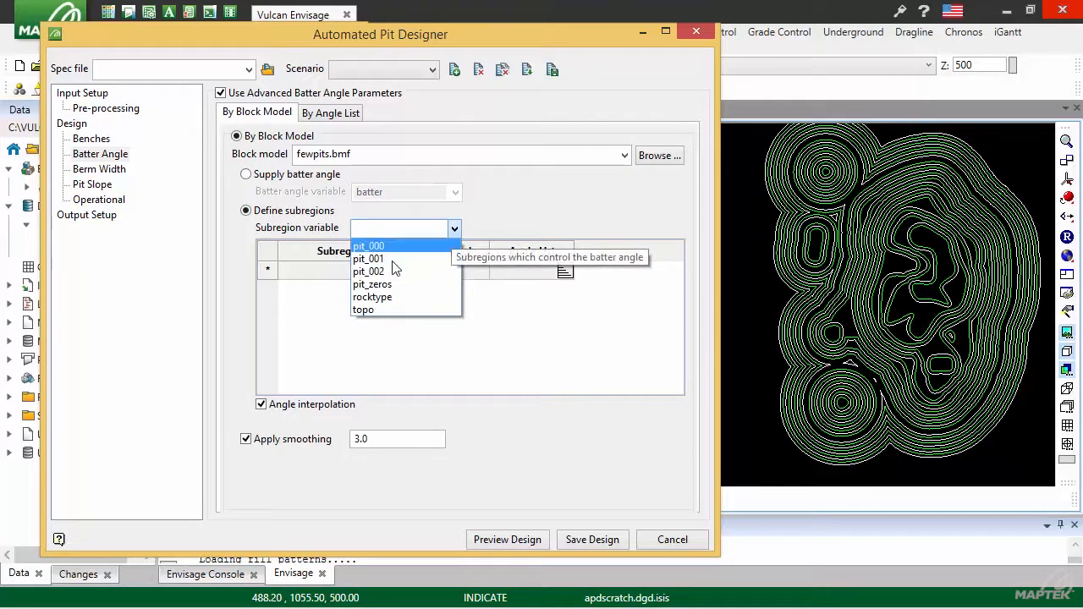
click(372, 297)
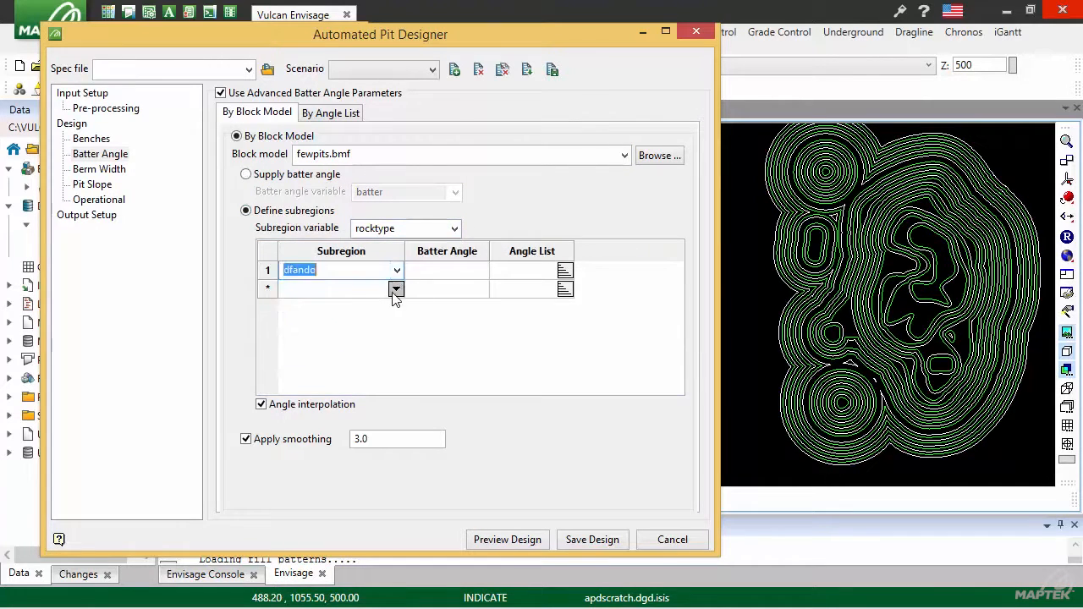
click(396, 289)
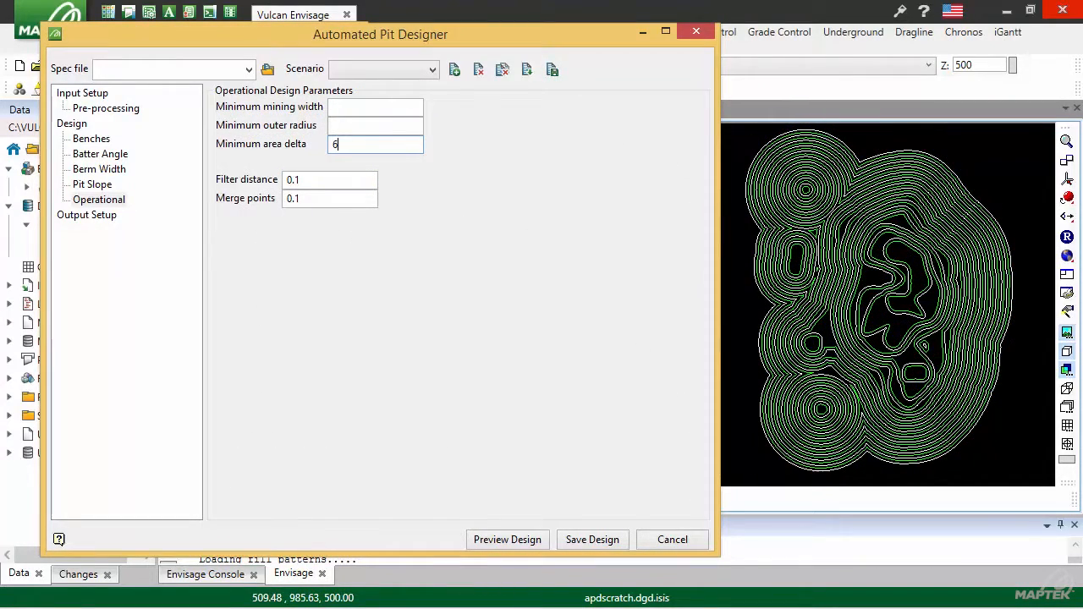
Enter 600.0 as the operational minimum area delta
text(00.0)
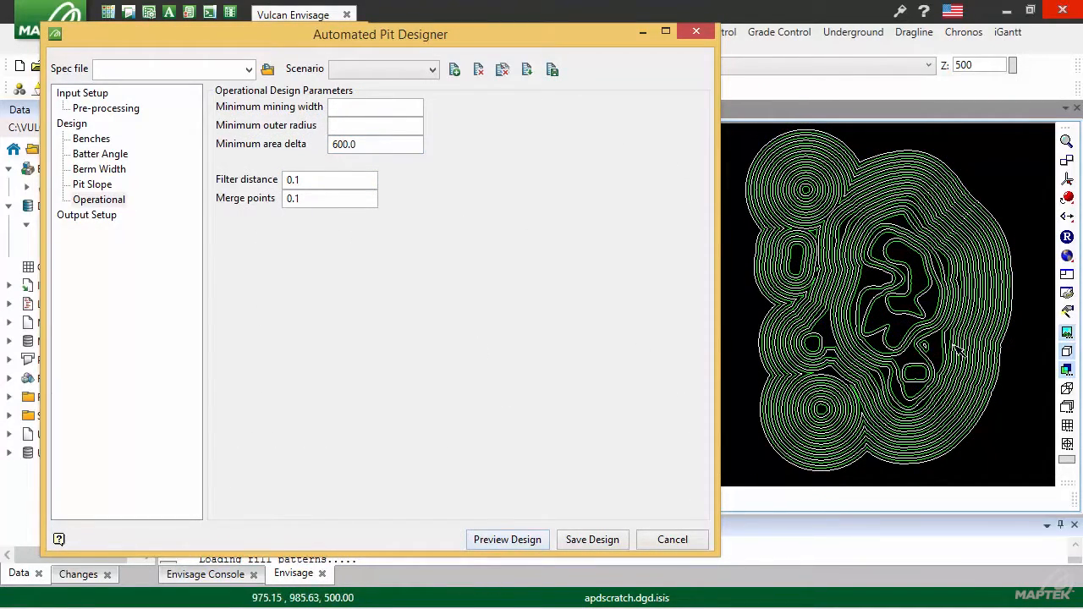
mouse_move(991, 211)
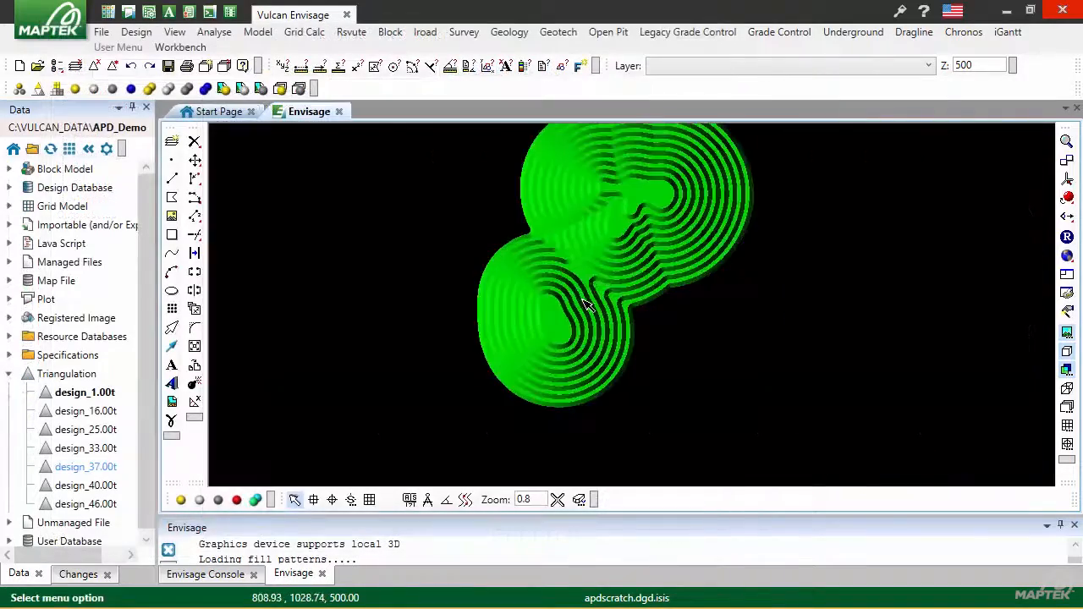
Add design_16.00t through design_46.00t shells, including design_33.00t and design_40.00t, to Envisage
drag(588, 305, 755, 236)
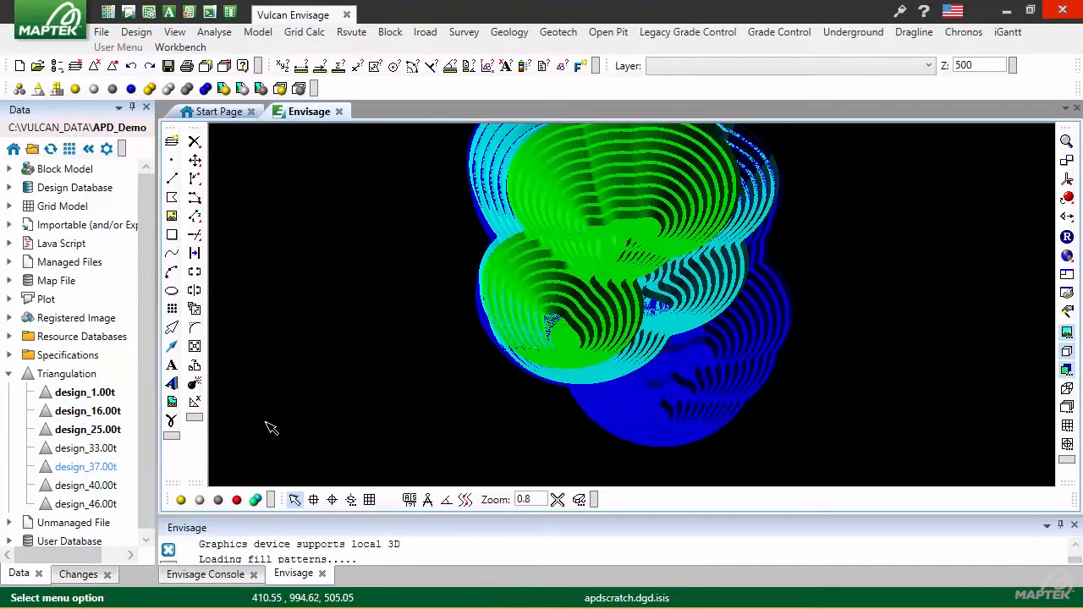
click(89, 485)
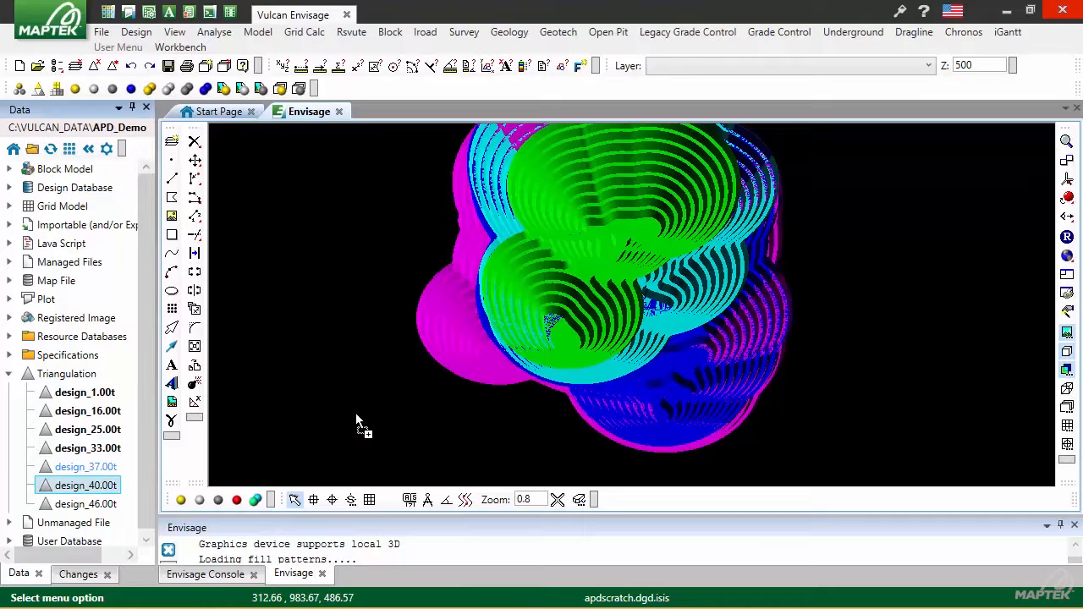
click(84, 504)
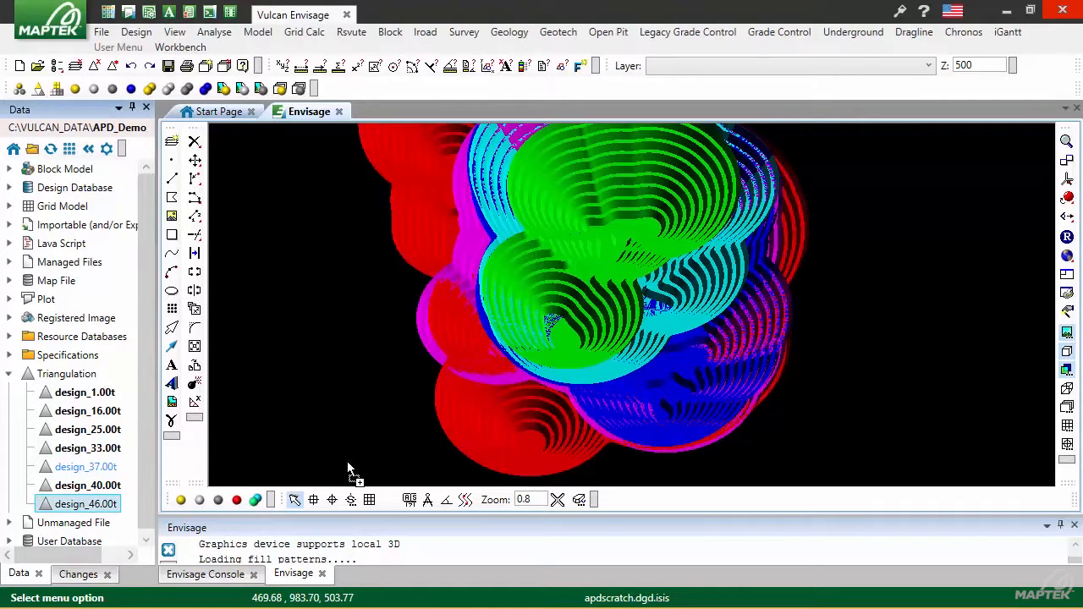